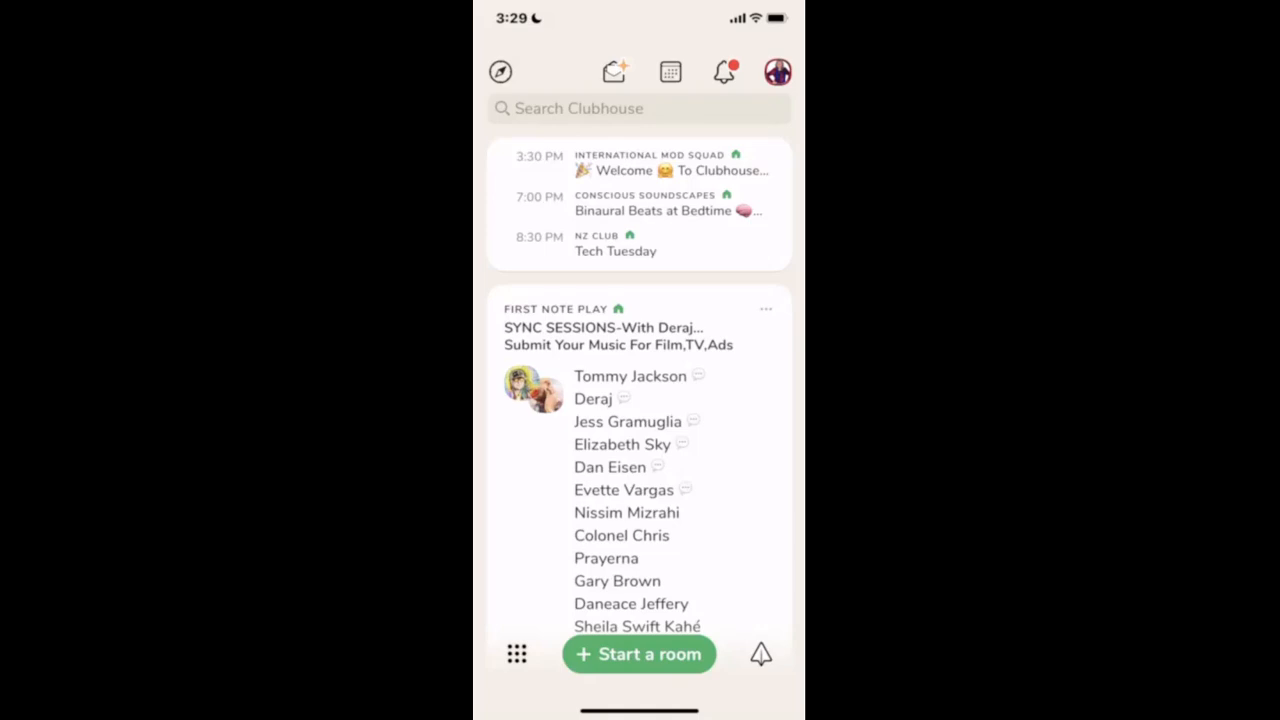
pyautogui.moveTo(780, 105)
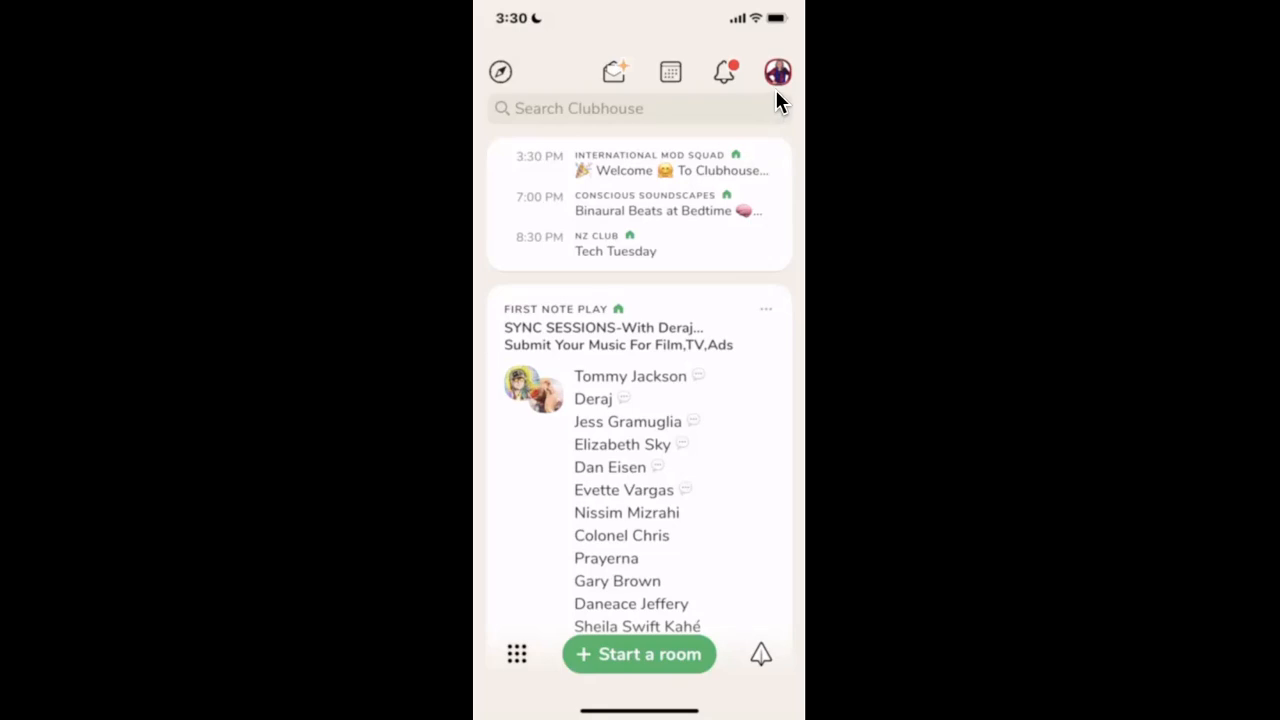
# Step: Open your profile page, then its settings page with the notification options
pyautogui.click(777, 71)
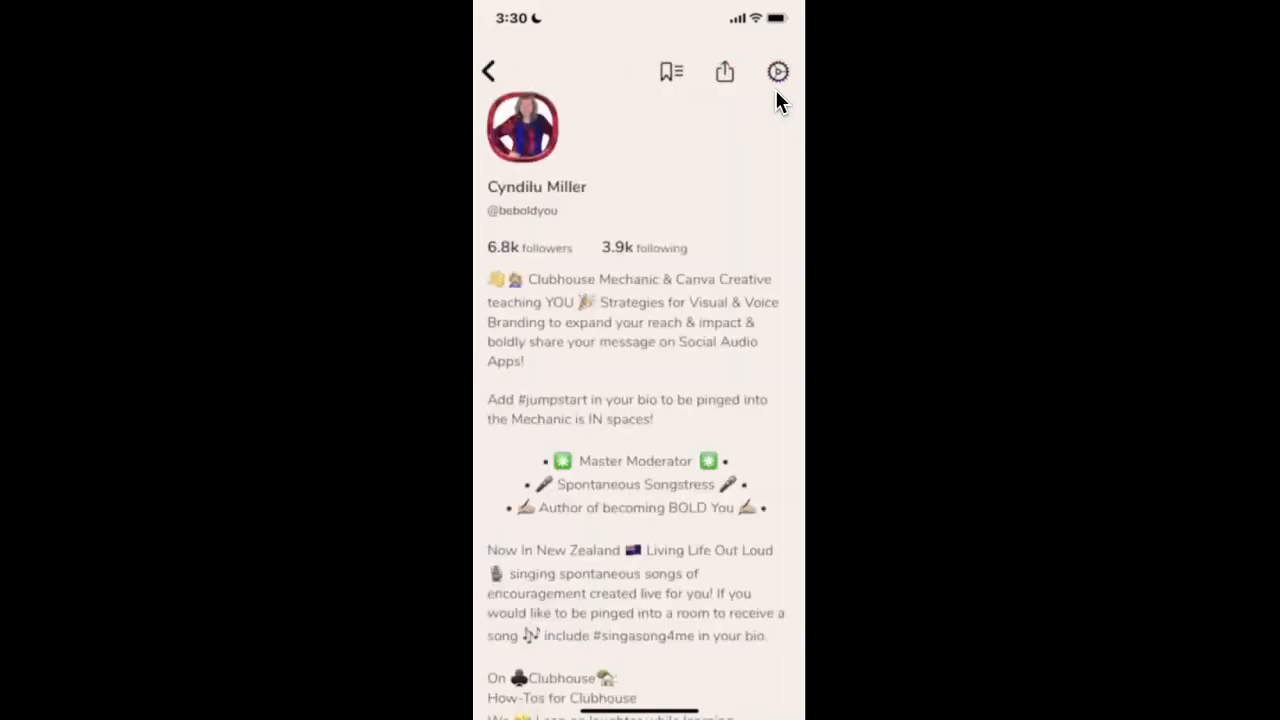
pyautogui.click(777, 71)
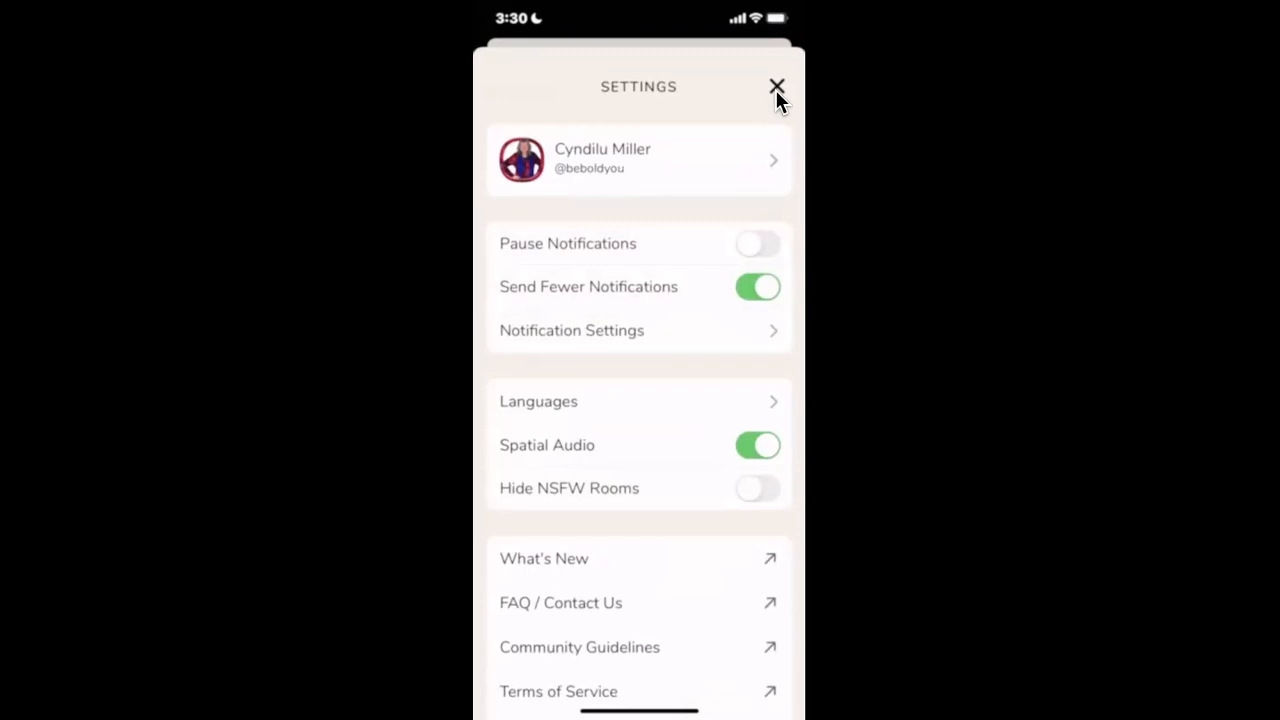
pyautogui.moveTo(773, 255)
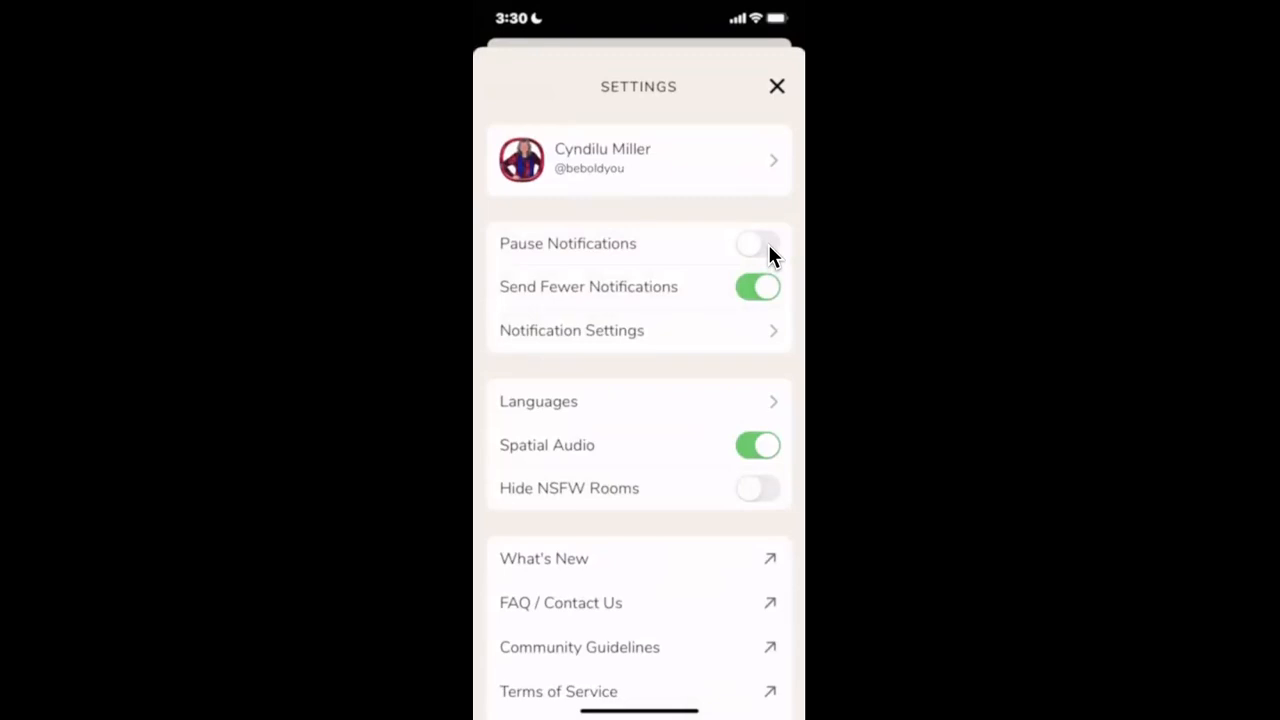
# Step: Switch on Pause Notifications for an hour
pyautogui.click(757, 243)
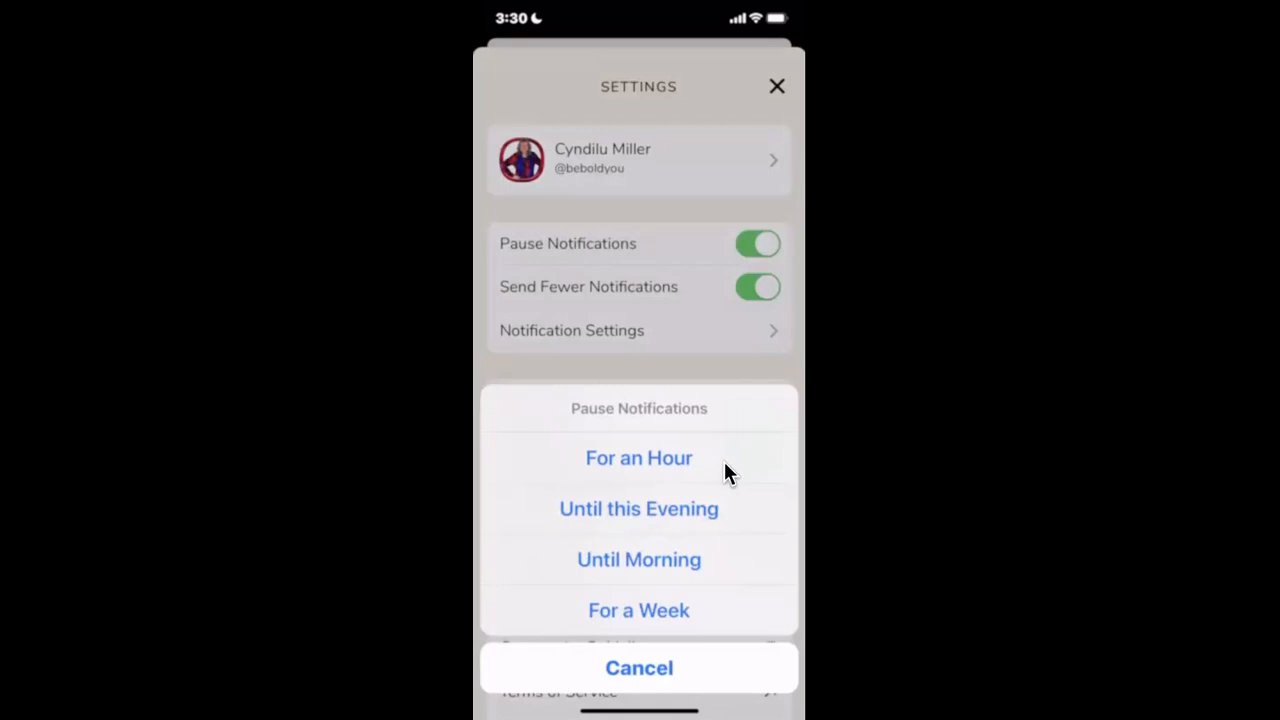
pyautogui.click(638, 668)
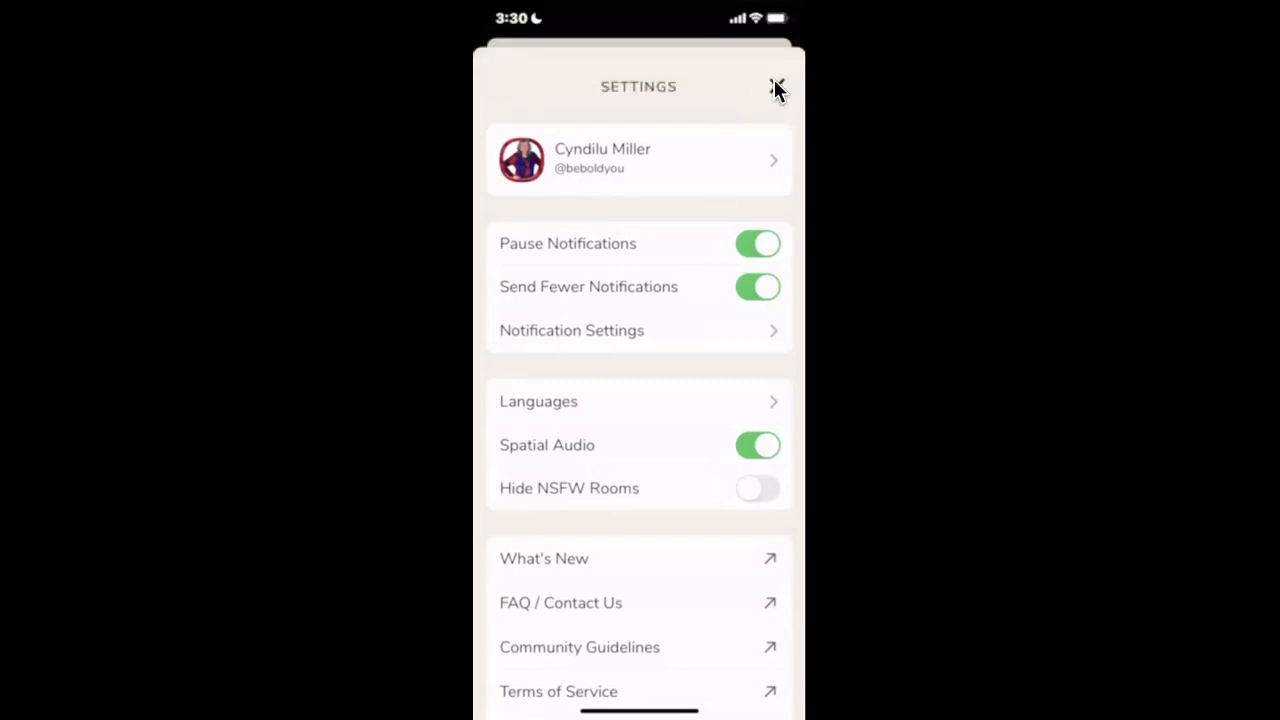
pyautogui.moveTo(777, 92)
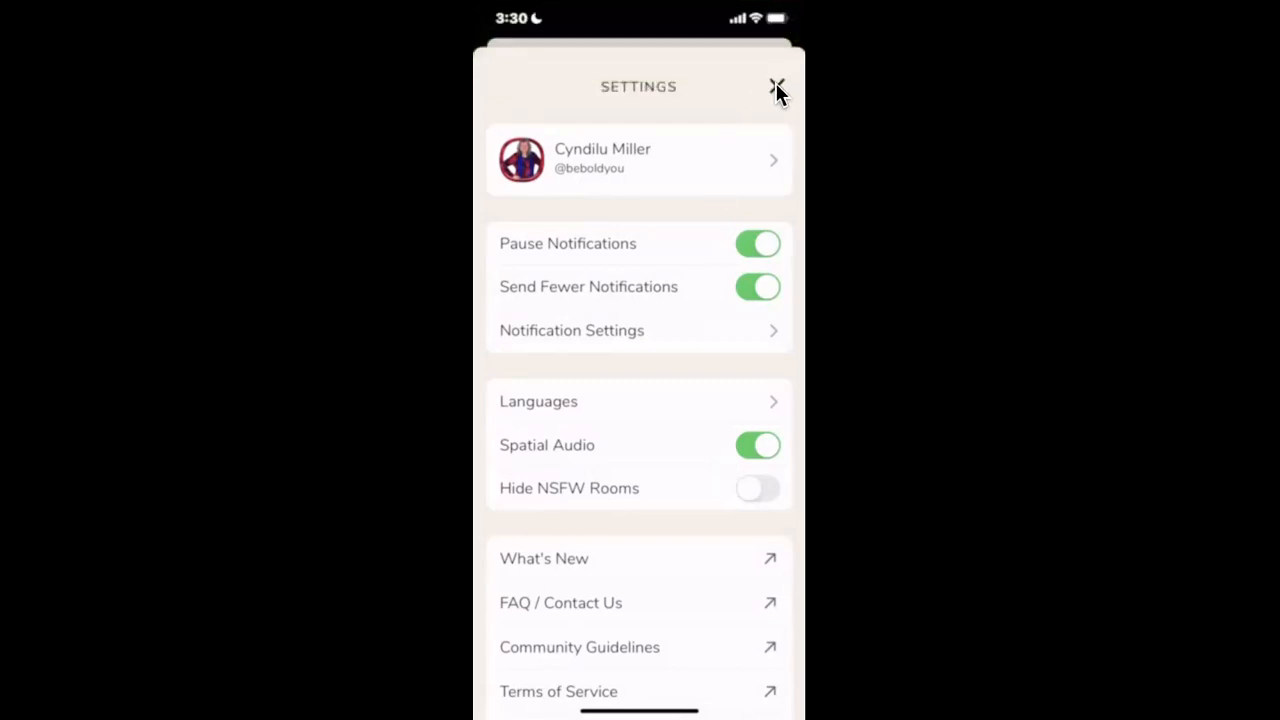
# Step: Close Settings and go back to the hallway feed
pyautogui.click(776, 87)
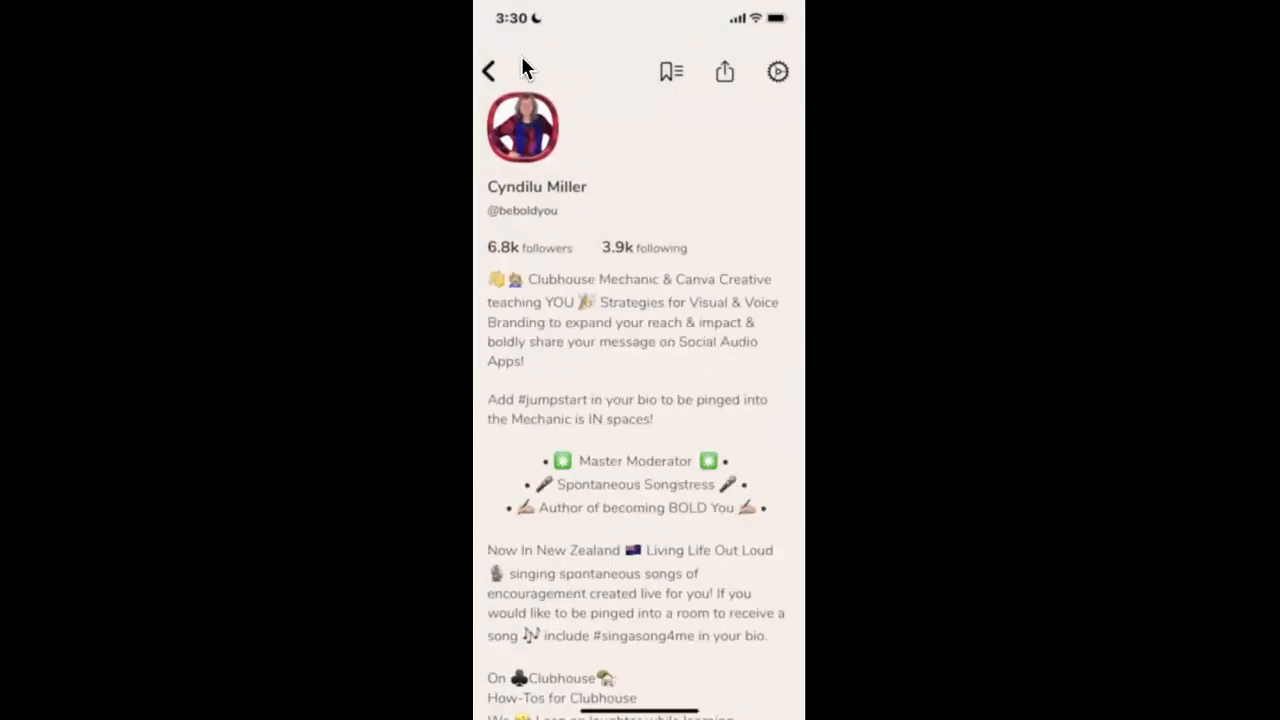
pyautogui.click(487, 70)
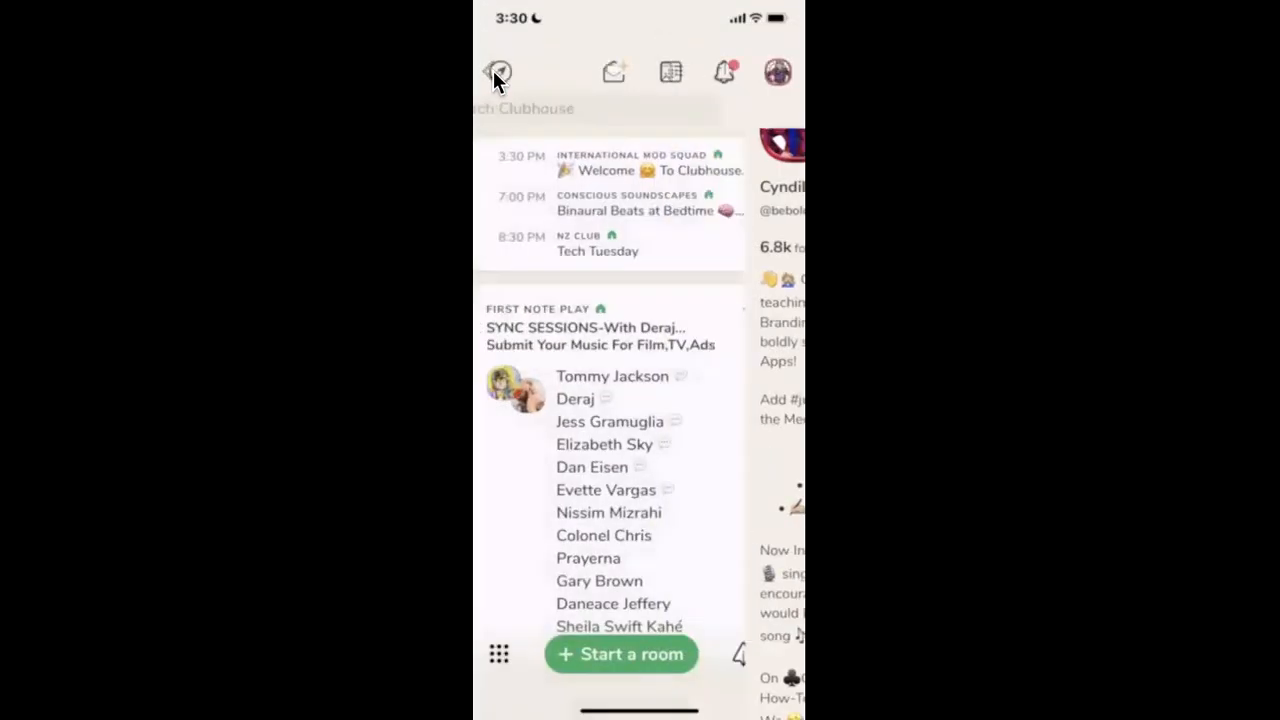